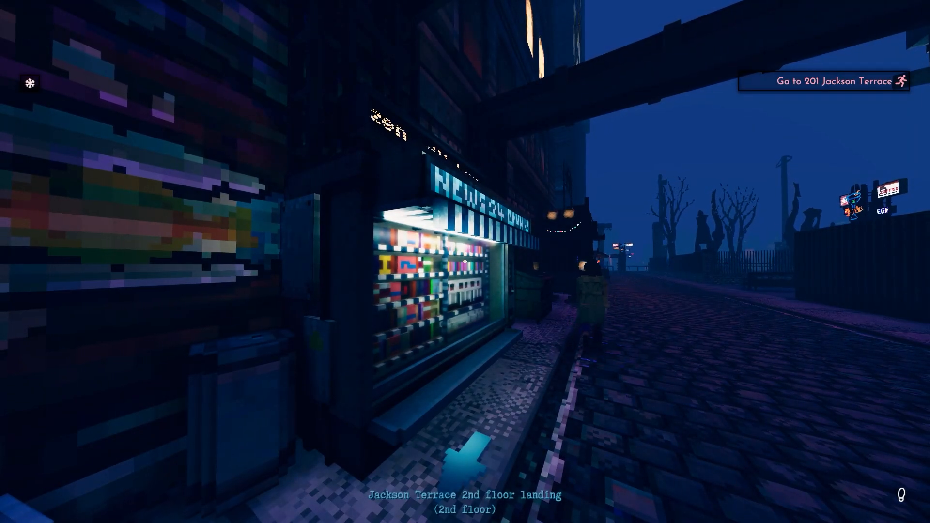
mouse_move(465, 262)
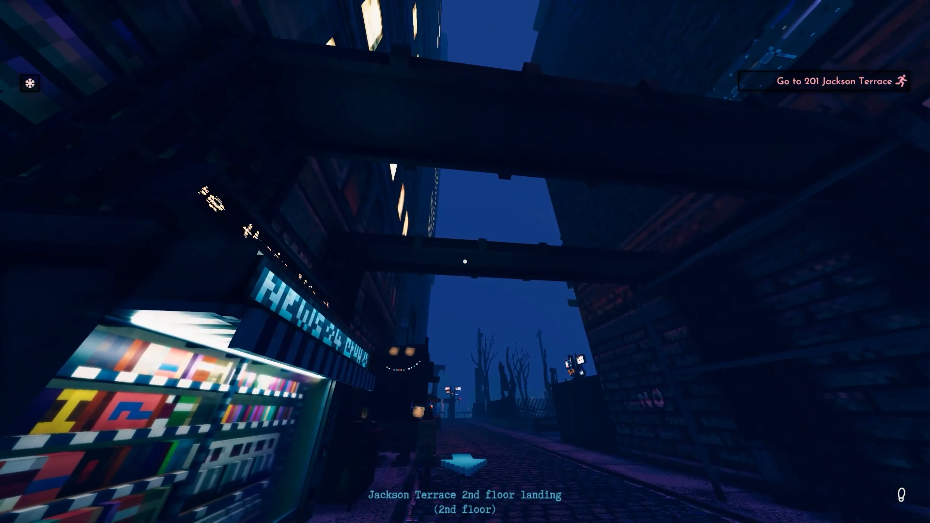
mouse_move(465, 262)
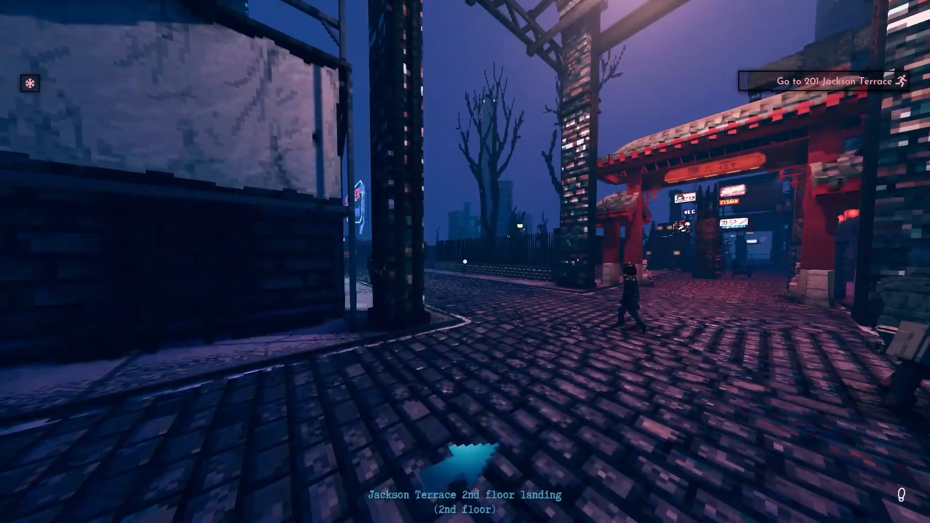
mouse_move(465, 262)
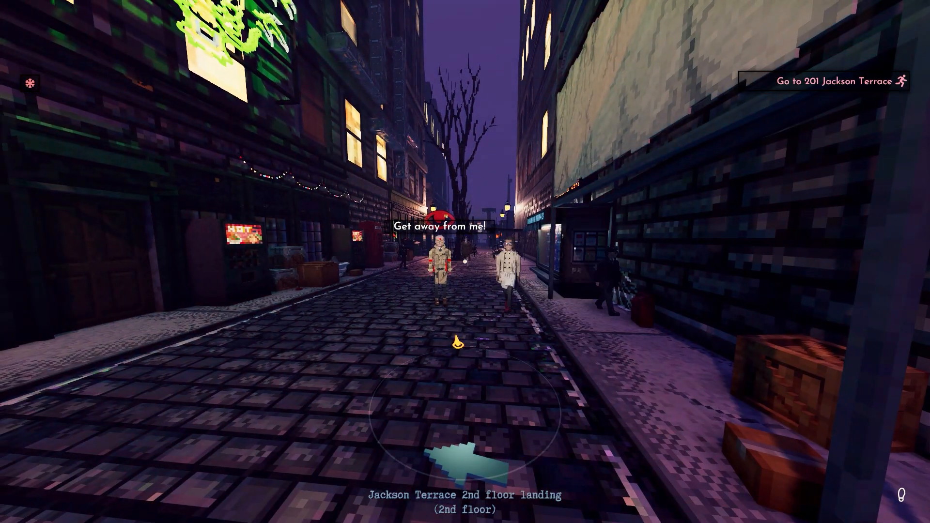
Walk through the night streets to the door of 201 Jackson Terrace.
key("w")
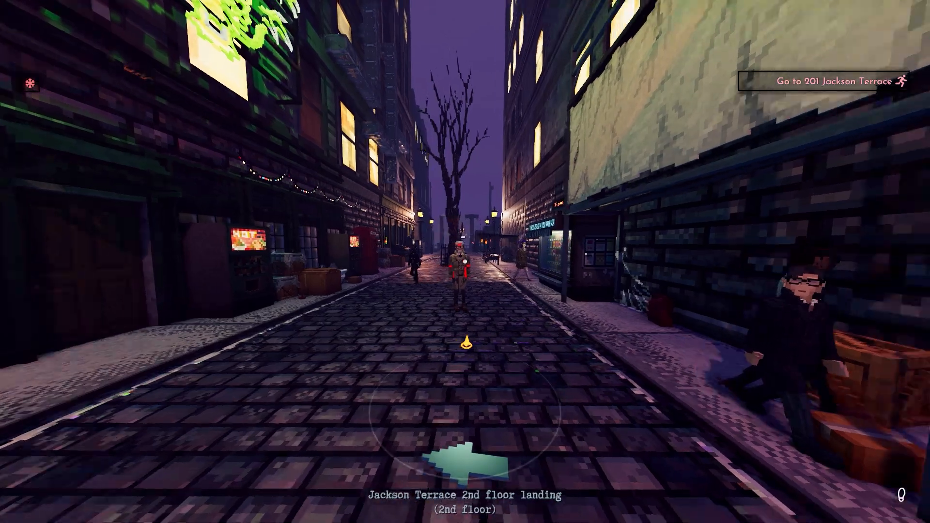
key("w")
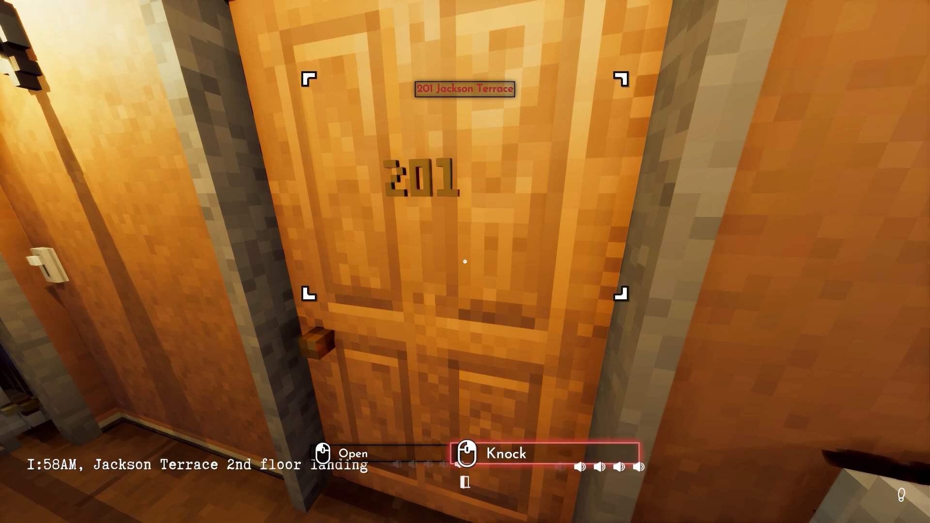
Try apartment 201's door, then open the nearby air vent to get in.
left_click(505, 454)
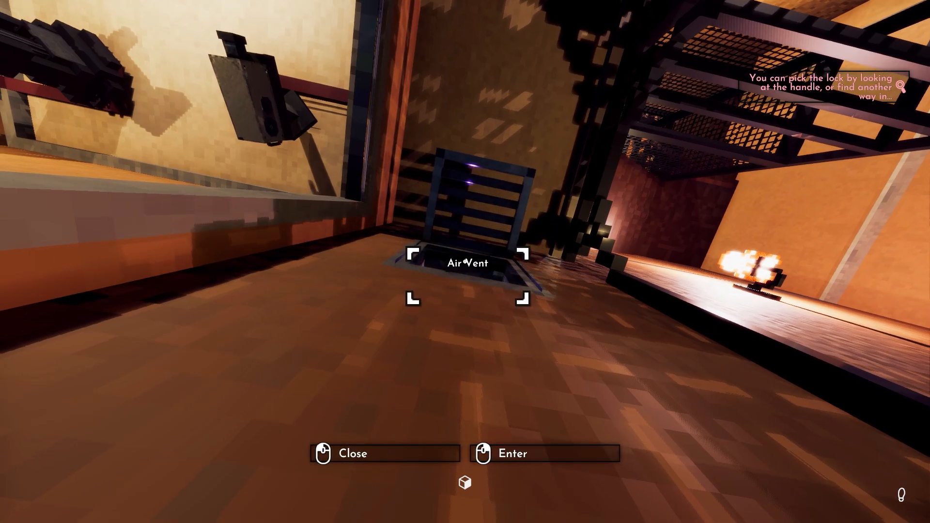
left_click(544, 453)
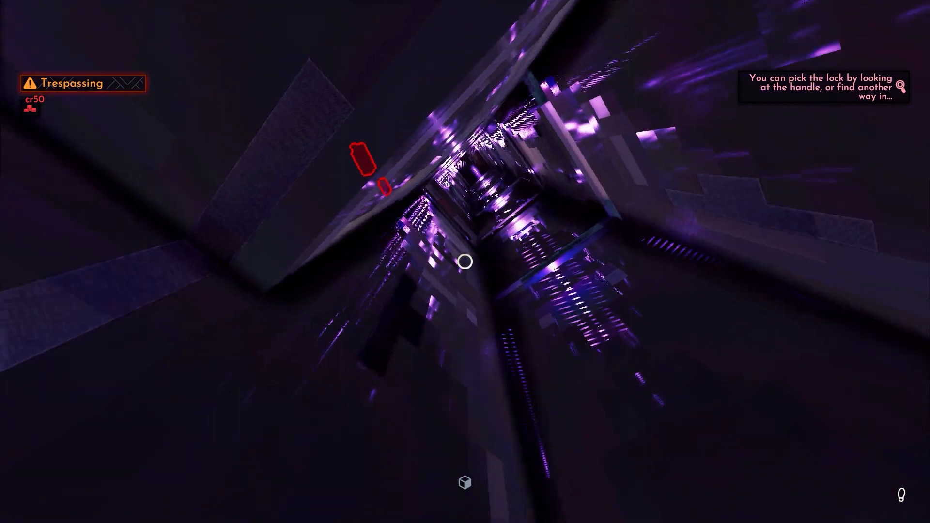
mouse_move(465, 262)
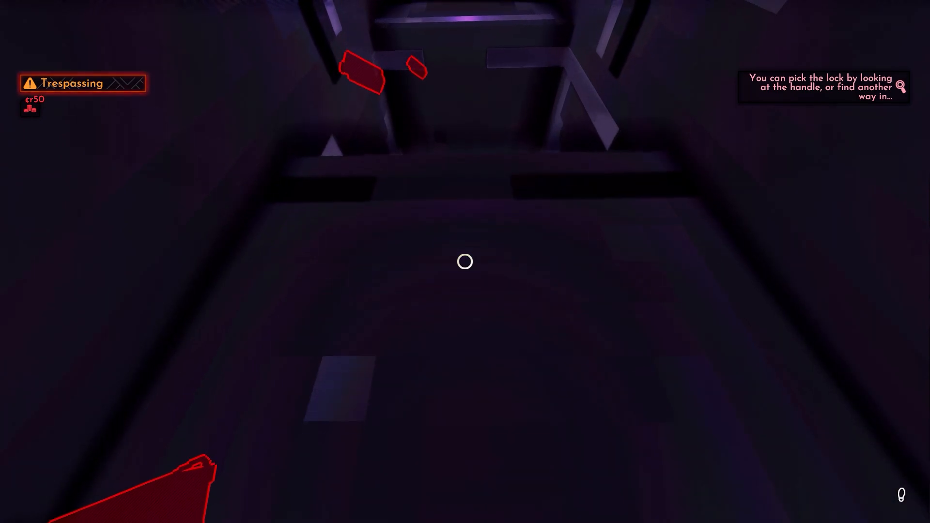
mouse_move(464, 262)
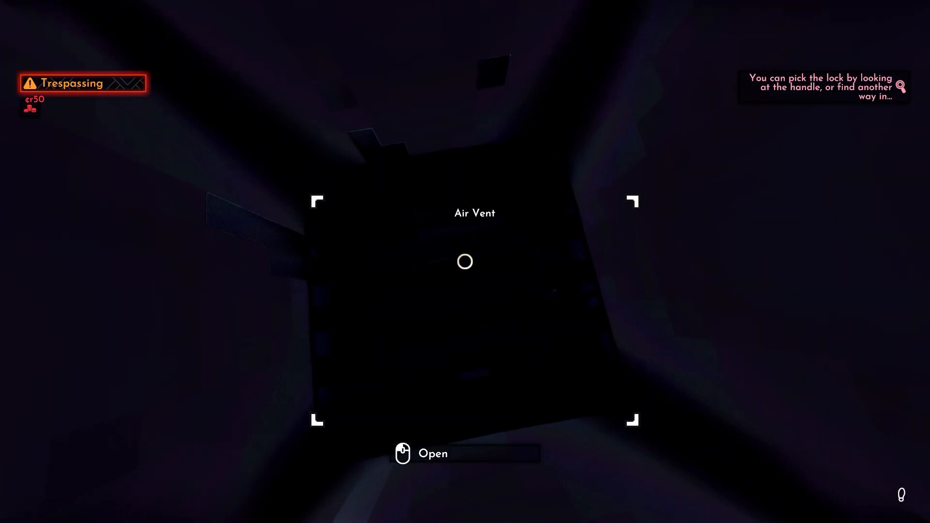
Open the exit vent and drop into the dark apartment.
left_click(432, 453)
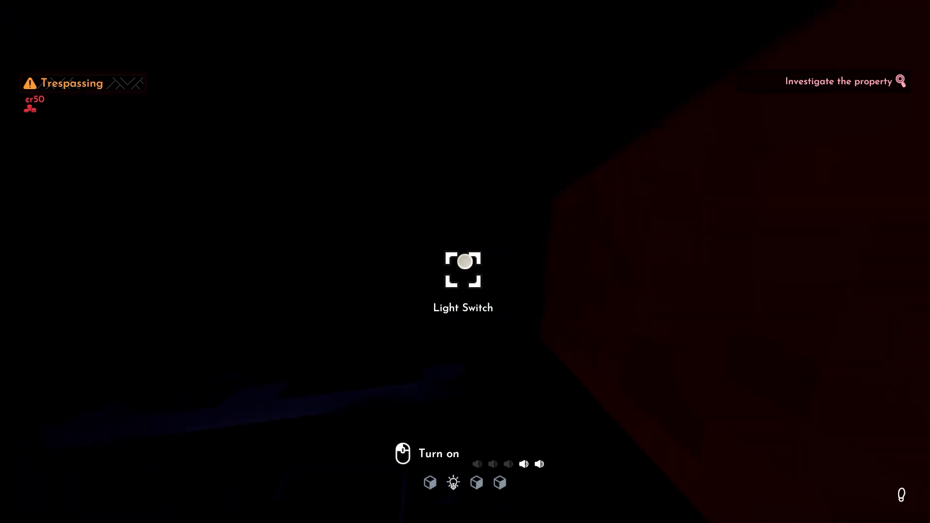
Switch on the light and examine the victim's body.
left_click(463, 263)
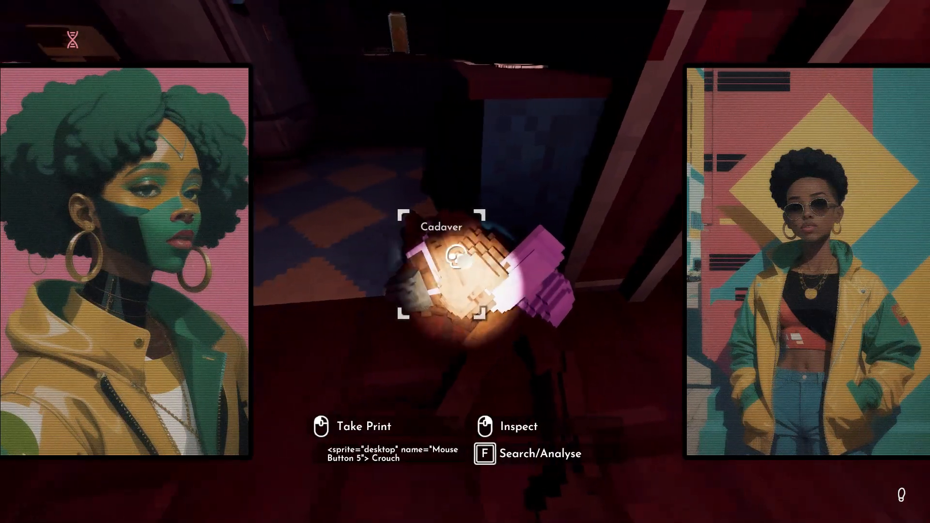
mouse_move(466, 267)
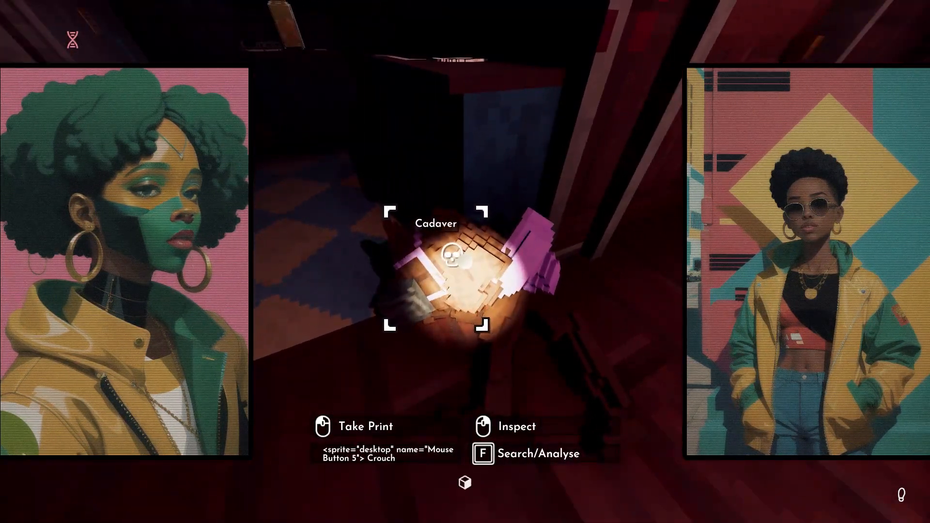
key("f")
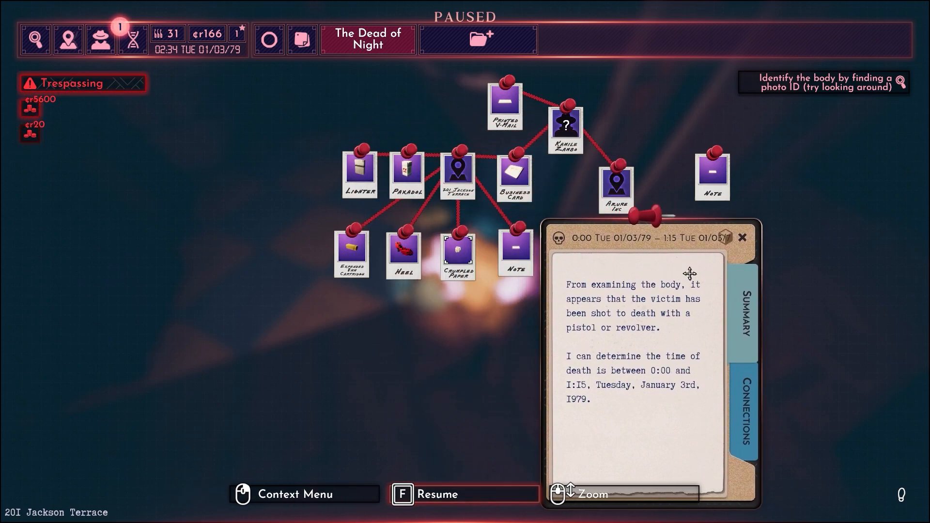
Collect the type B fingerprint, wallet and work ID, then resume play.
left_click(743, 237)
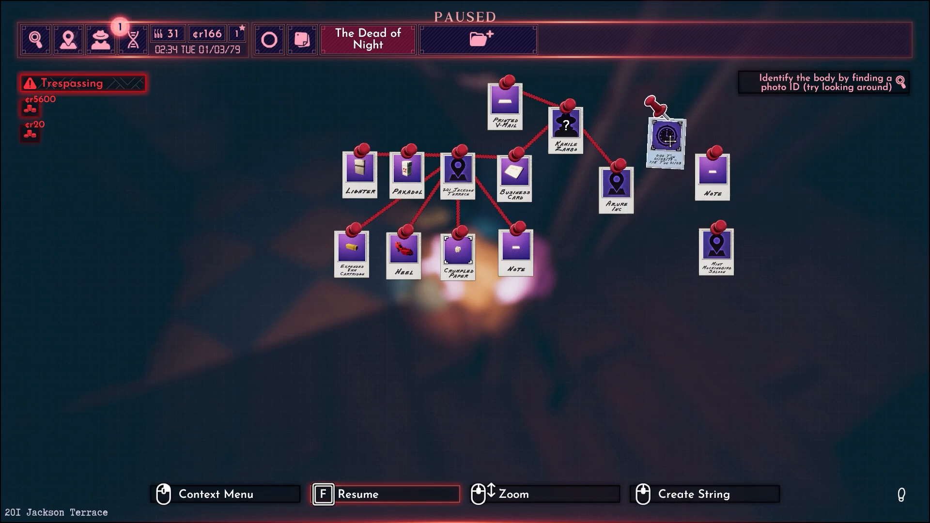
key("f")
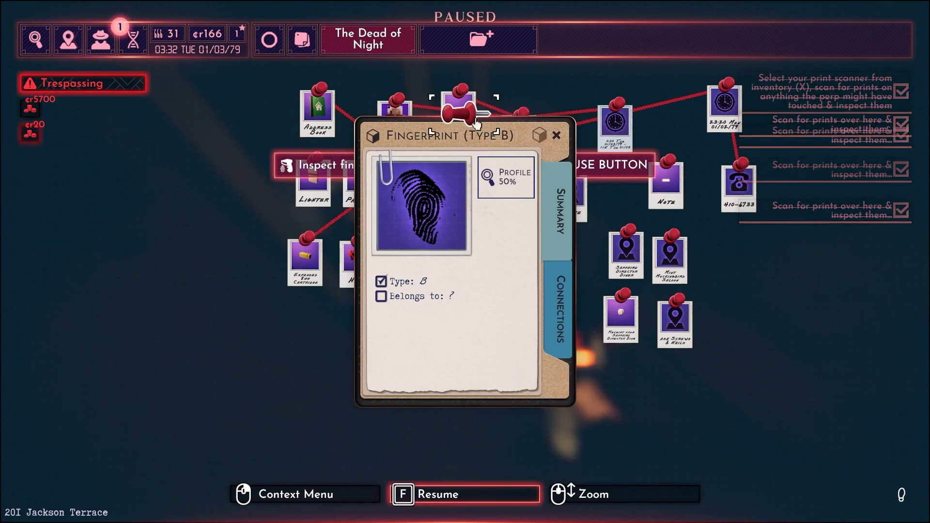
left_click(555, 135)
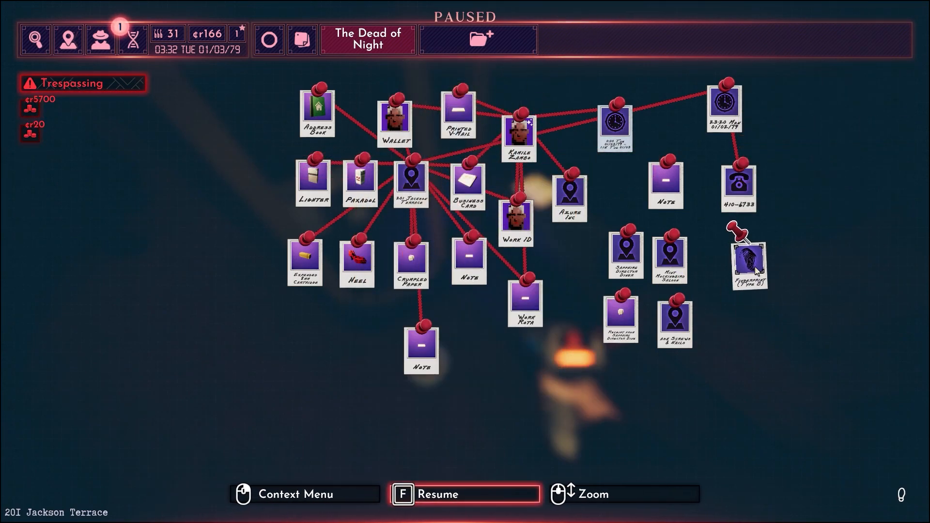
key("f")
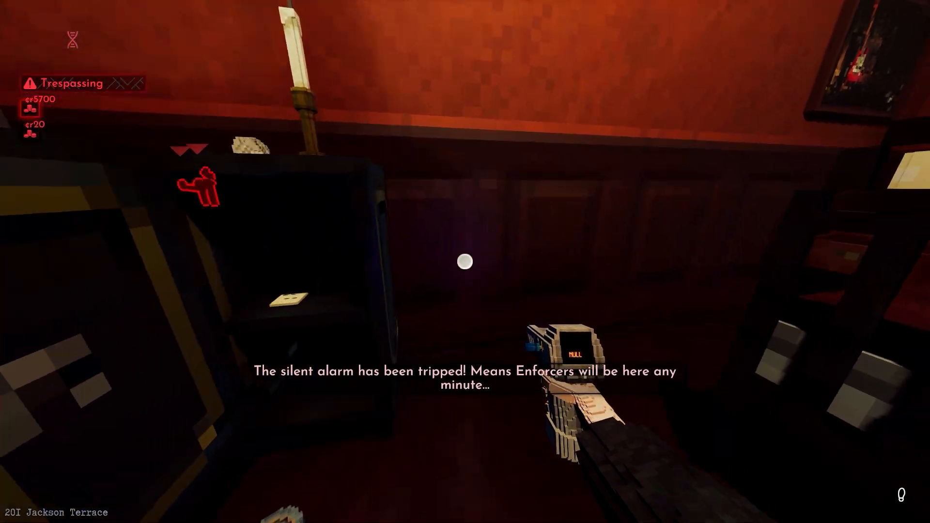
mouse_move(465, 262)
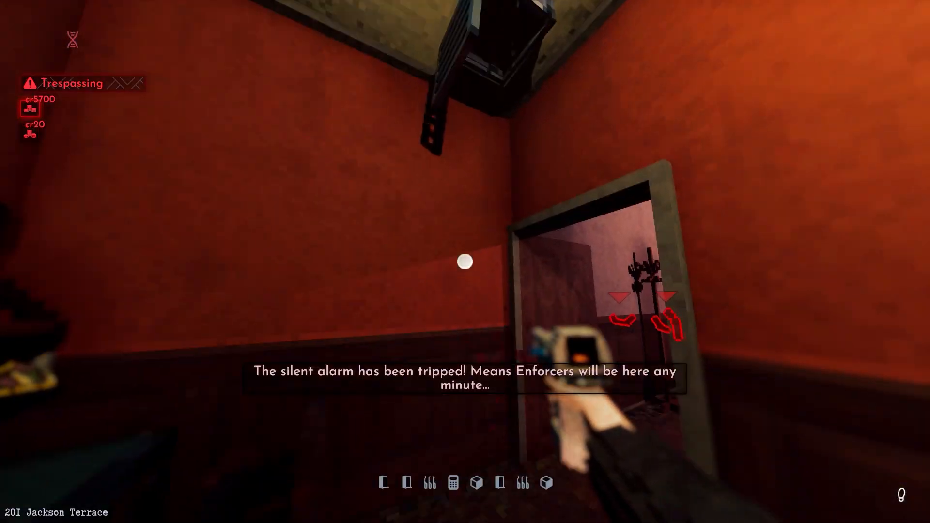
mouse_move(466, 262)
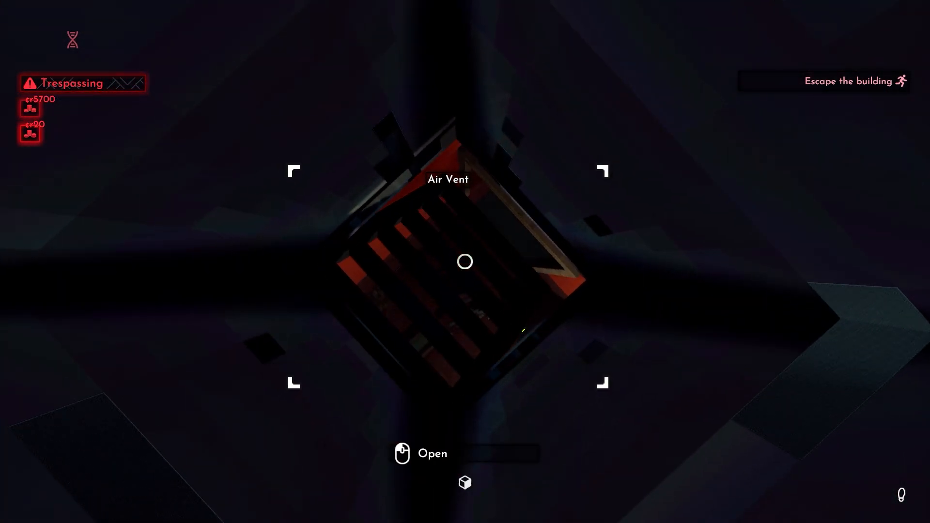
Escape through the air vent shaft to an outside ledge.
left_click(465, 261)
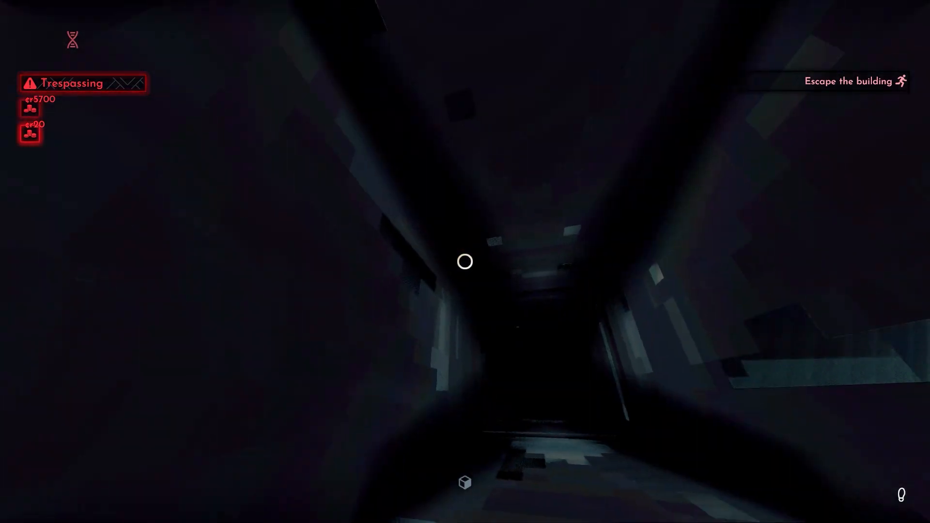
key("w")
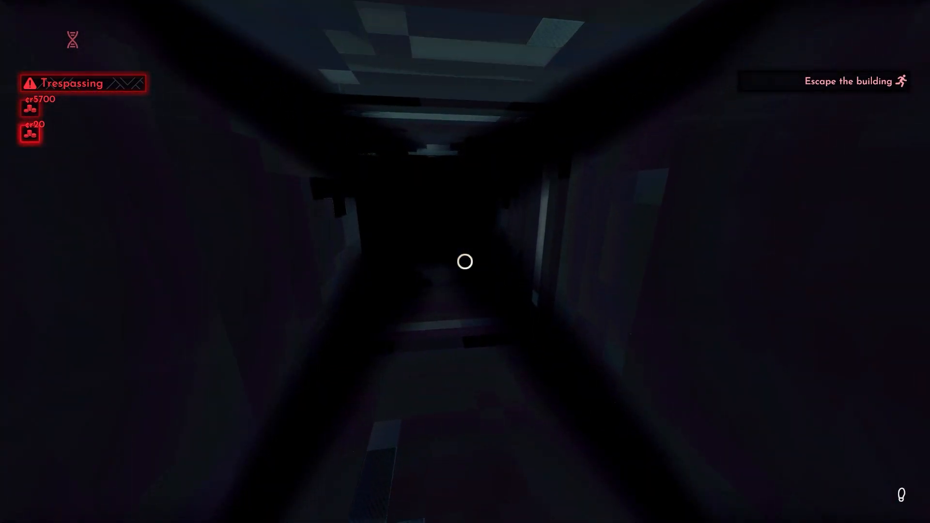
key("w")
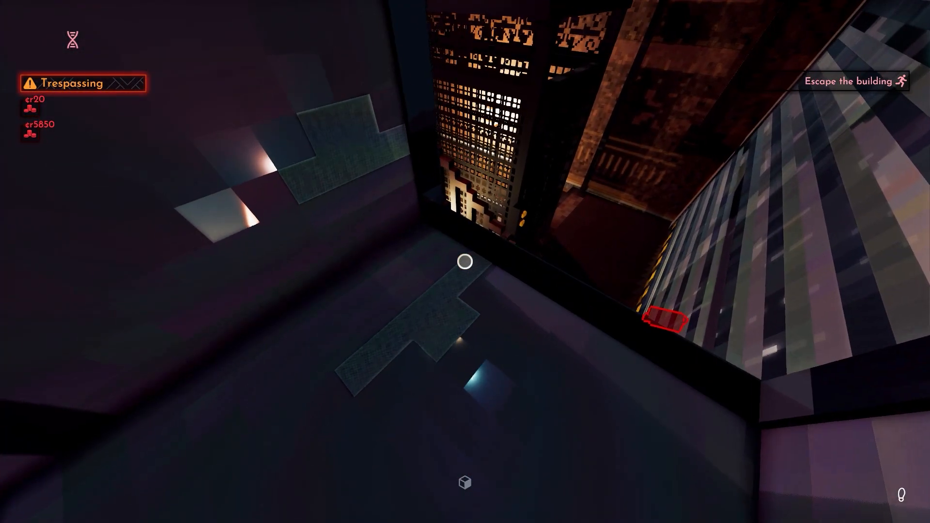
mouse_move(465, 261)
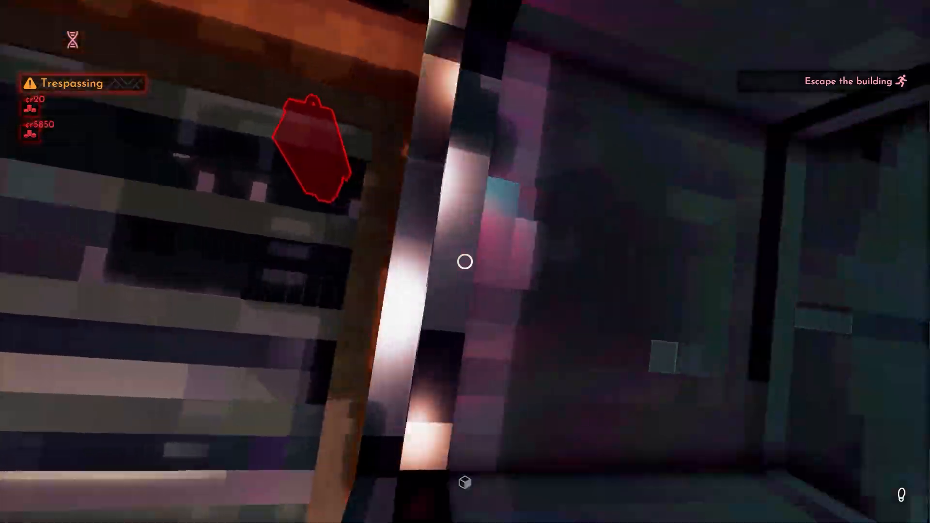
mouse_move(465, 262)
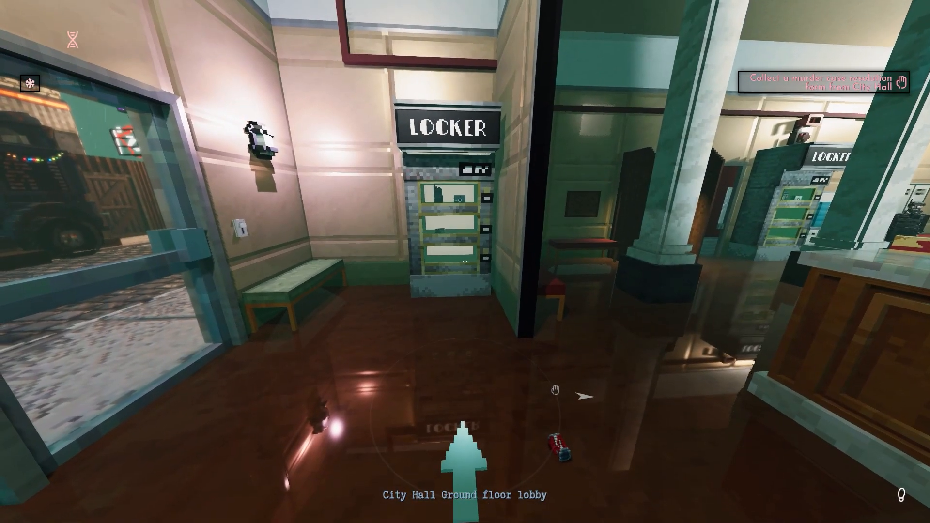
mouse_move(465, 262)
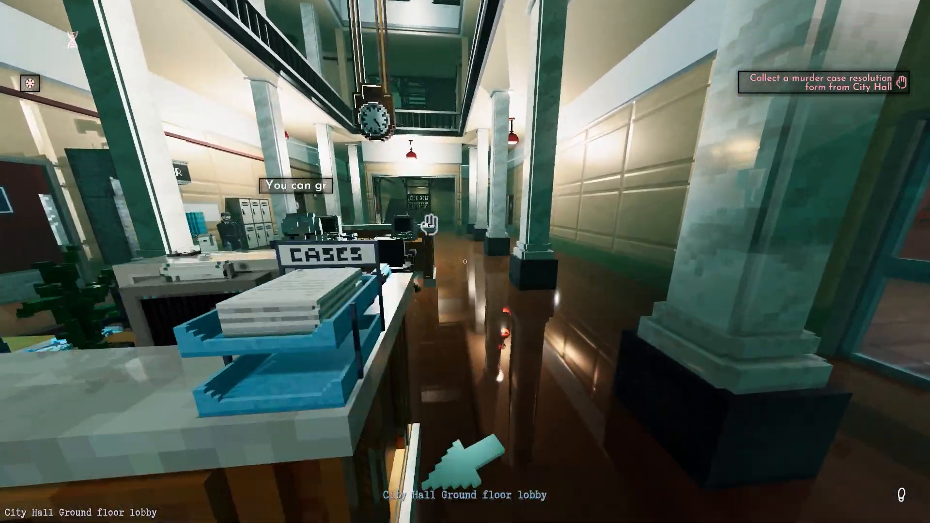
mouse_move(465, 261)
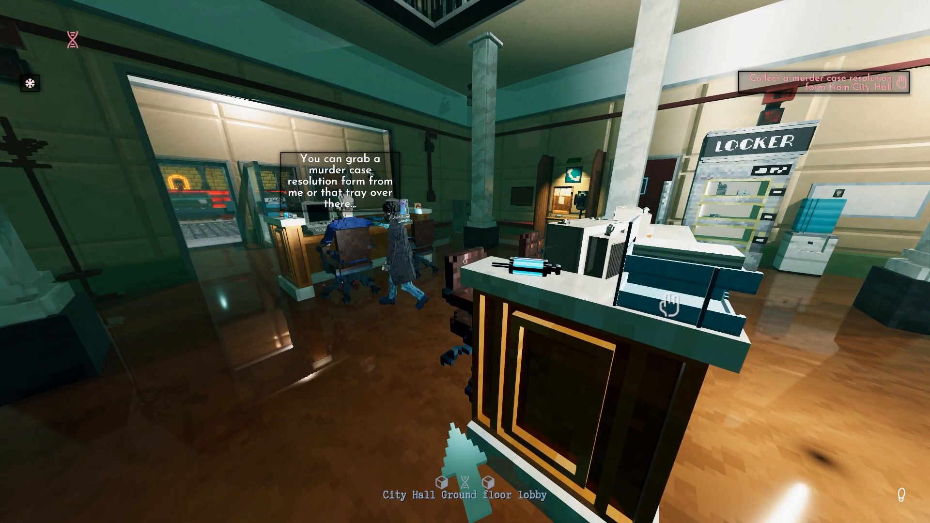
mouse_move(465, 262)
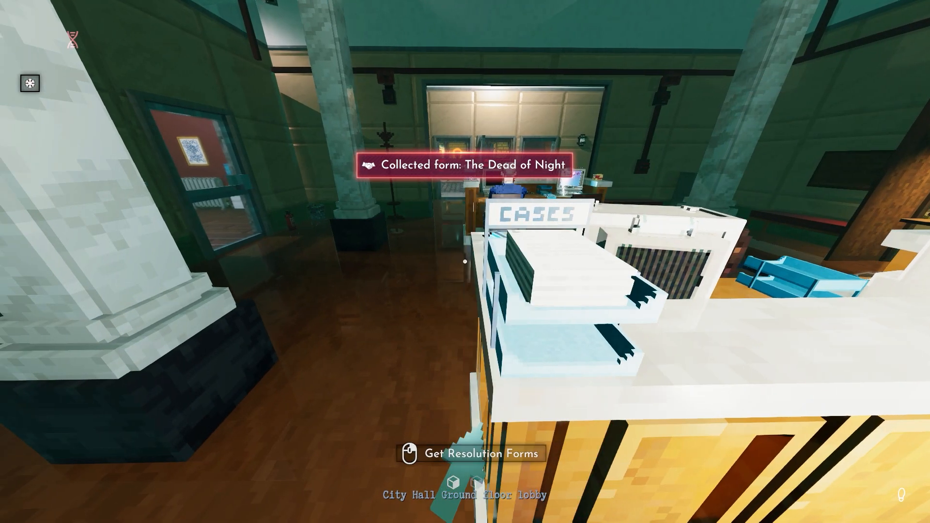
mouse_move(465, 262)
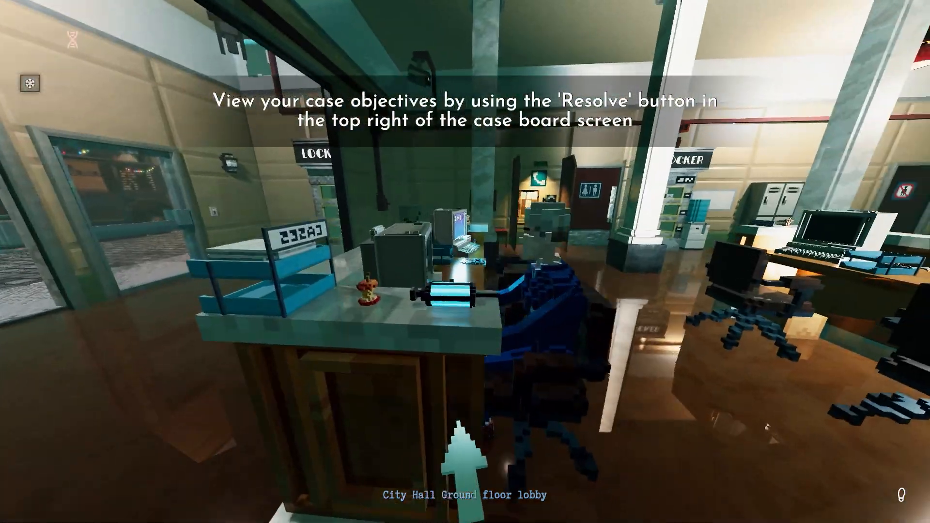
mouse_move(465, 261)
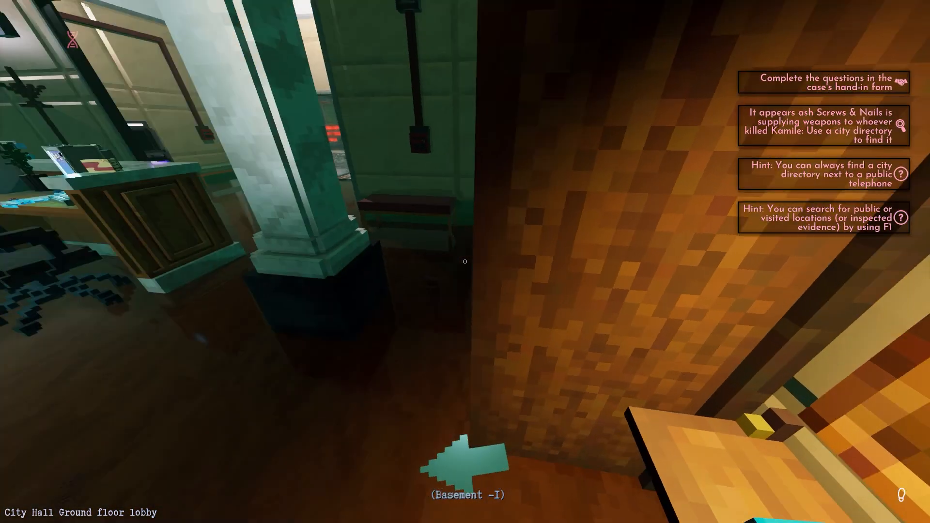
mouse_move(465, 261)
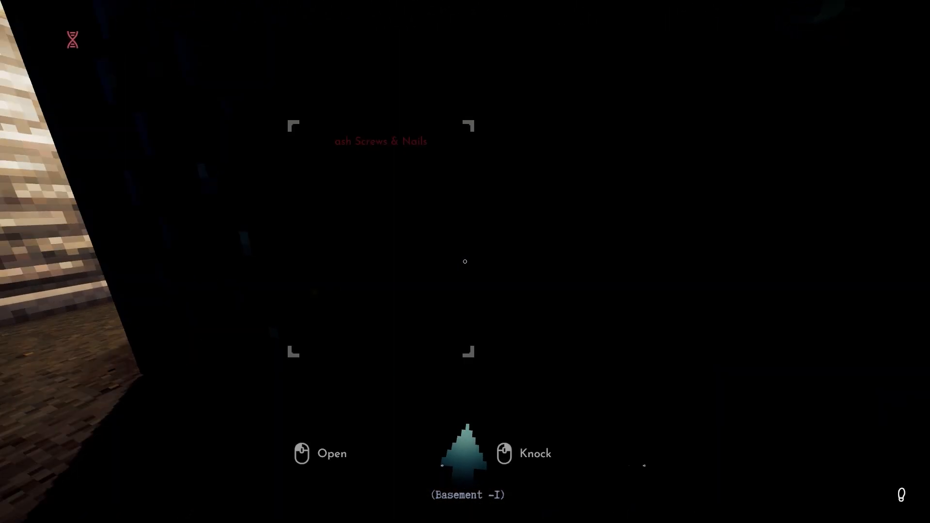
Open the basement door of ash Screws & Nails.
left_click(320, 453)
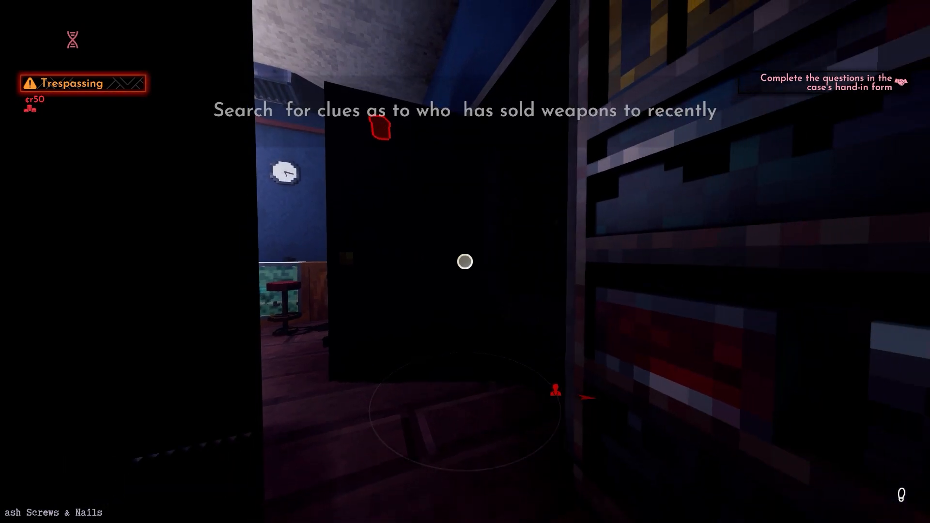
mouse_move(466, 261)
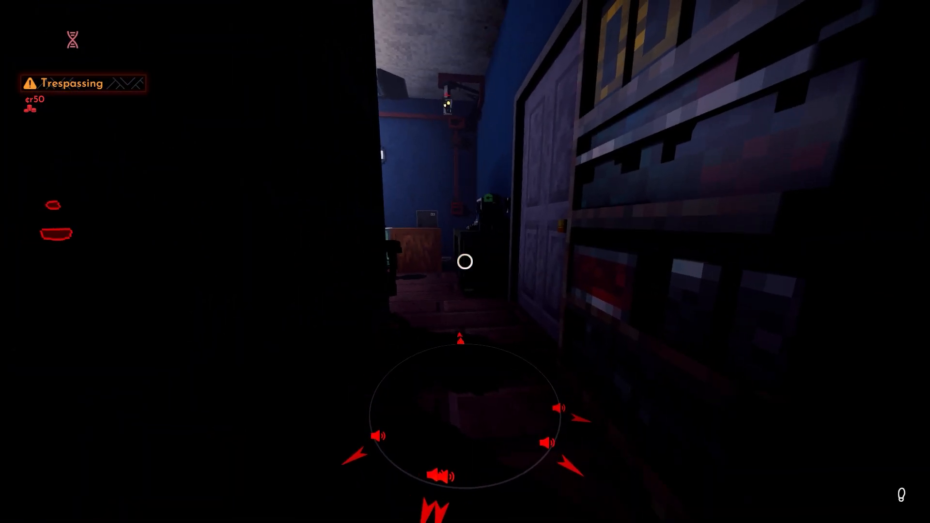
mouse_move(465, 262)
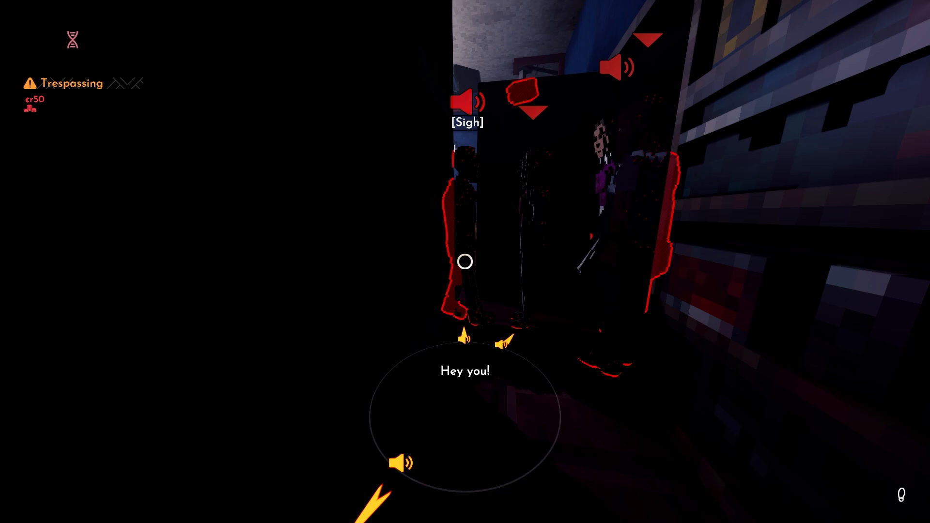
mouse_move(465, 262)
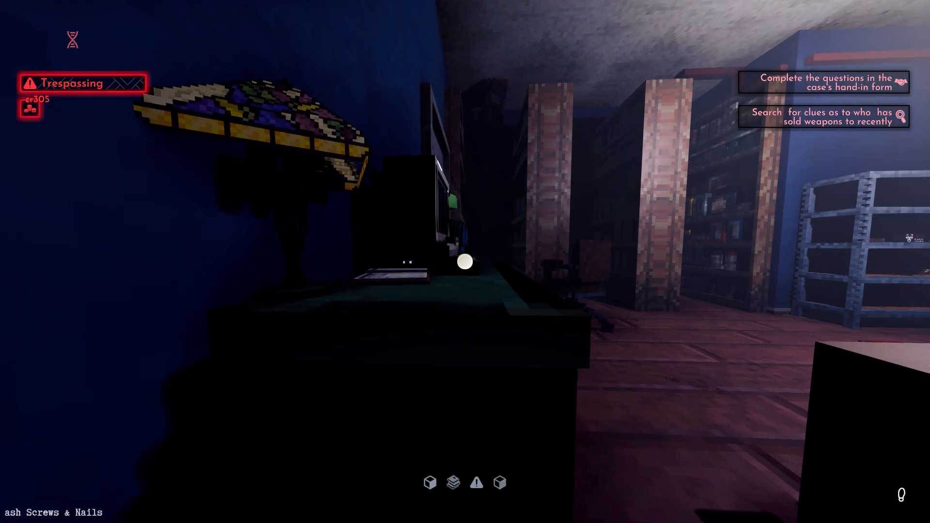
mouse_move(465, 261)
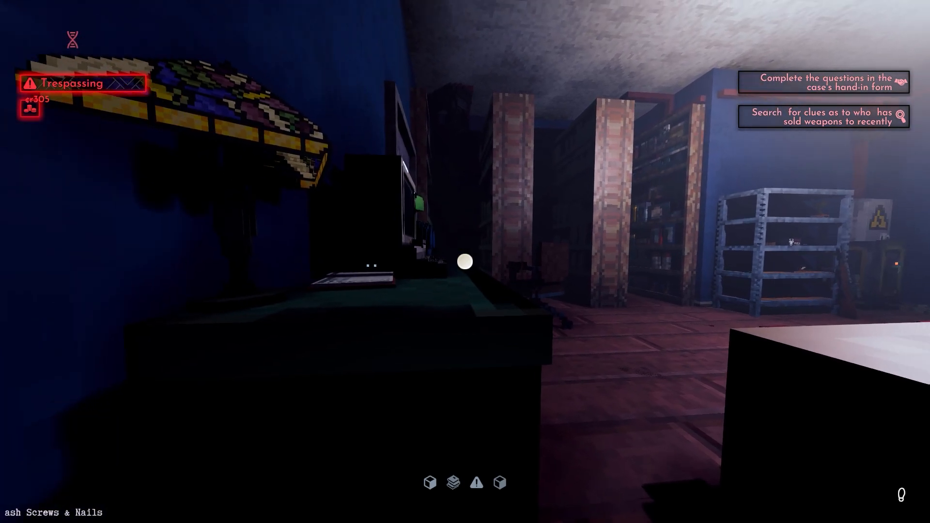
mouse_move(465, 260)
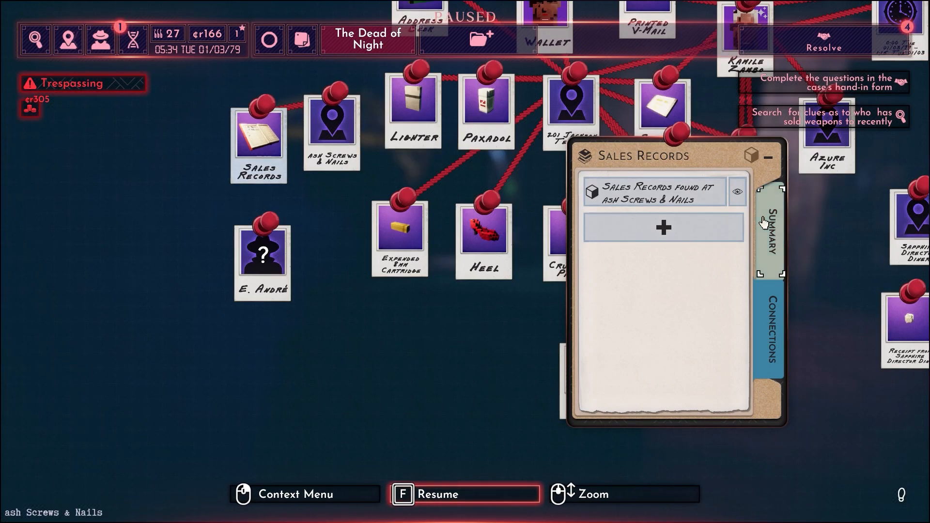
left_click(663, 227)
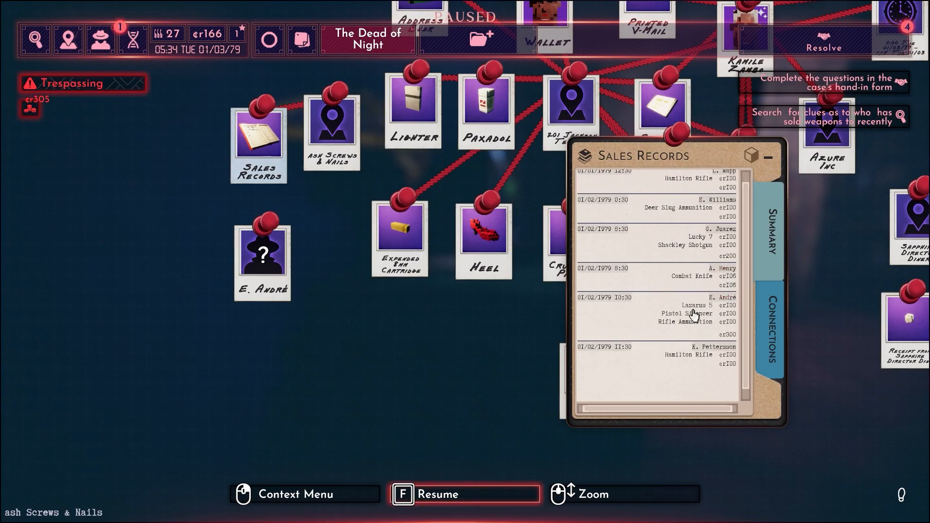
mouse_move(608, 305)
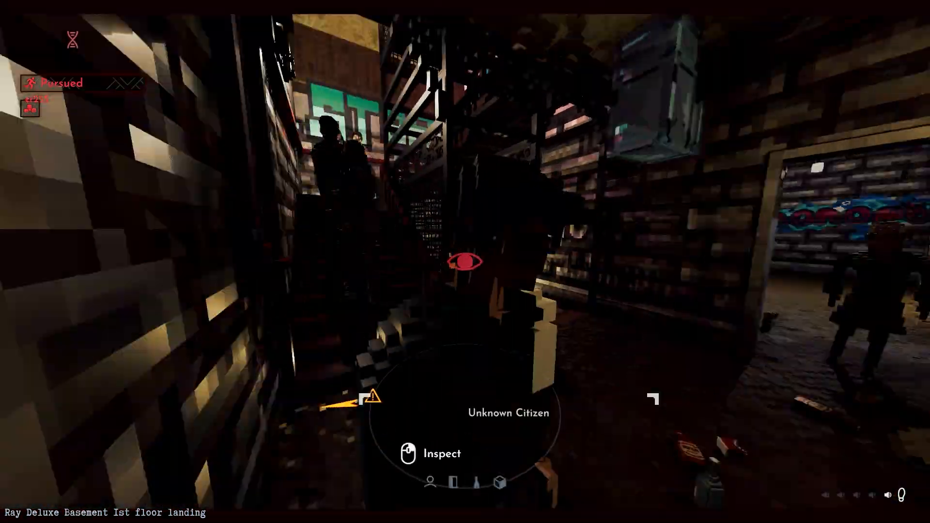
mouse_move(465, 261)
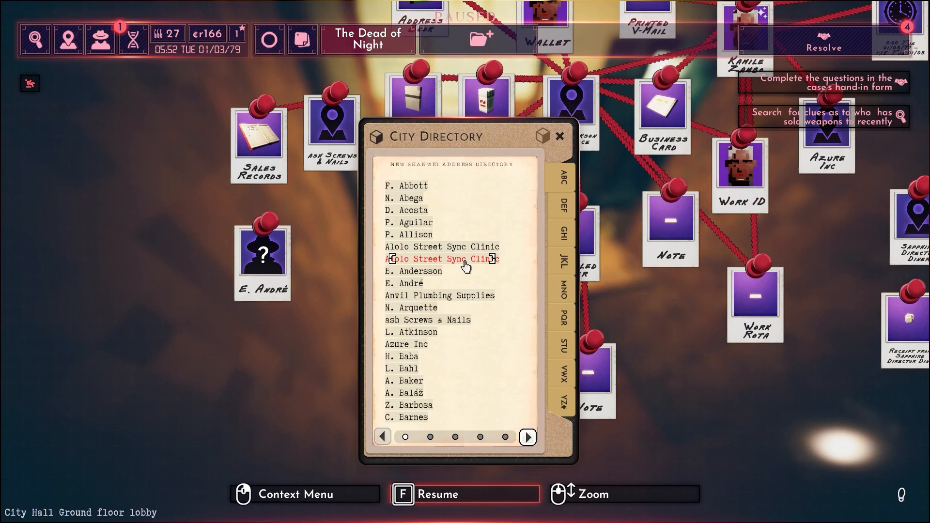
mouse_move(415, 274)
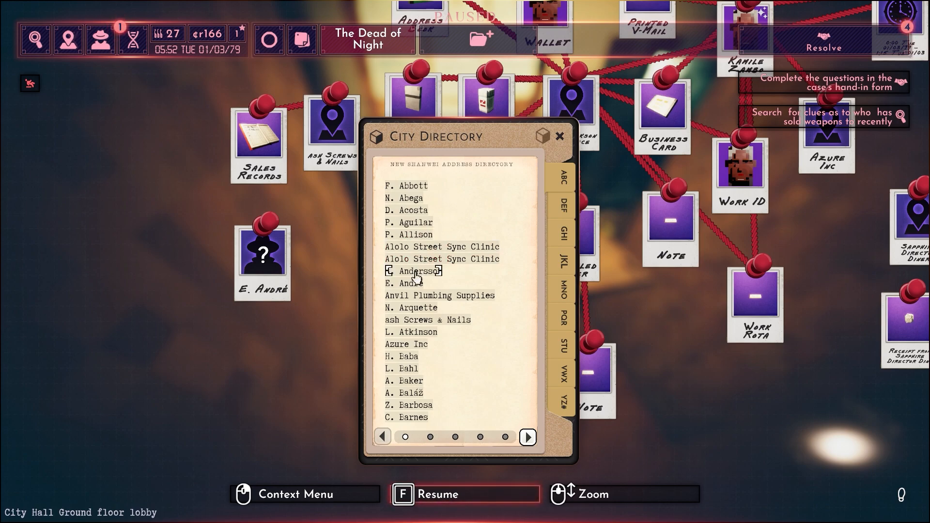
Look up E. André in the City Directory and plot a route to 703 Murray Heights.
left_click(414, 283)
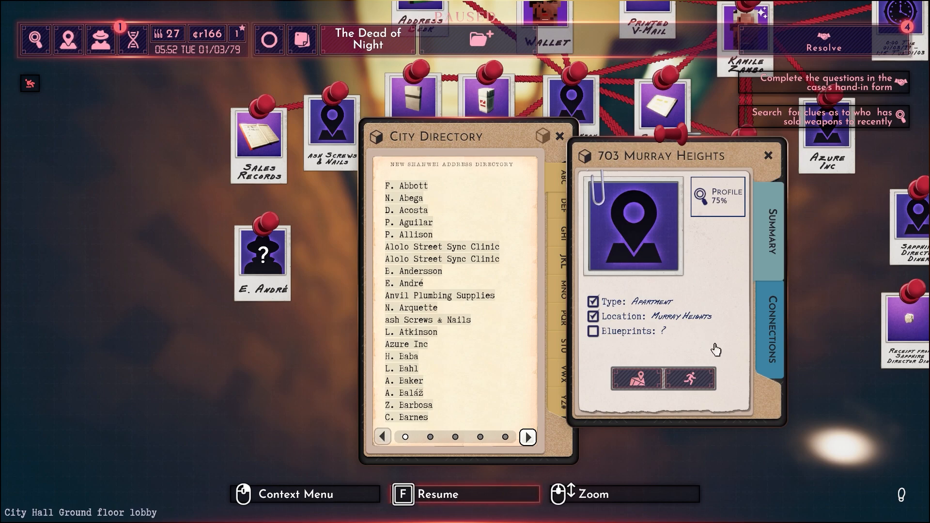
mouse_move(690, 378)
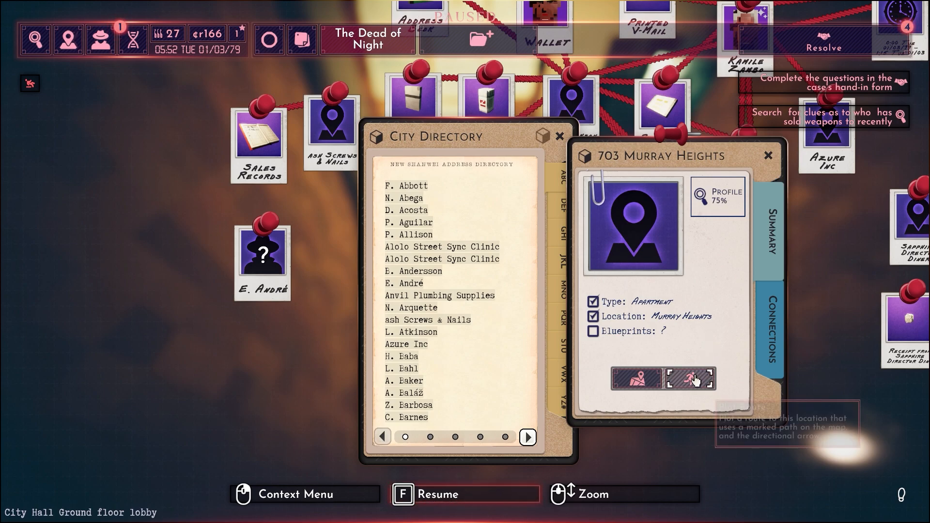
mouse_move(690, 379)
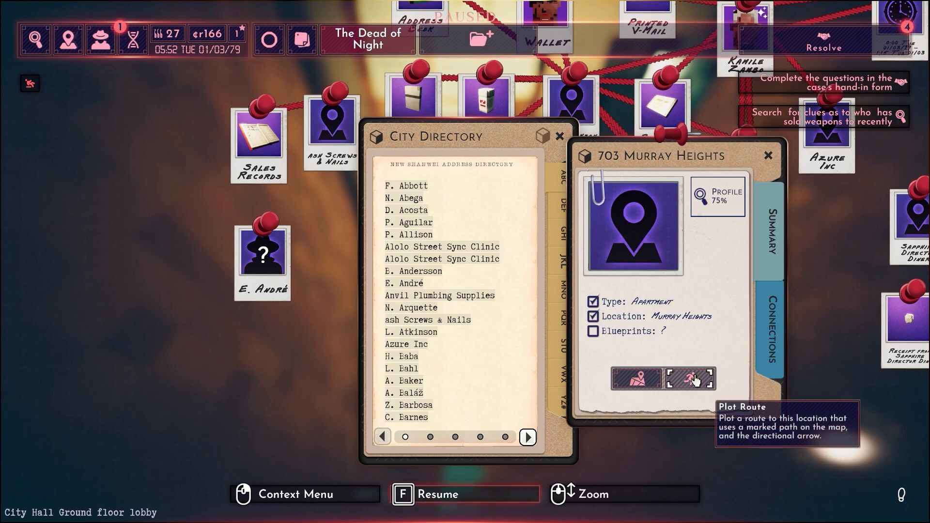
left_click(690, 379)
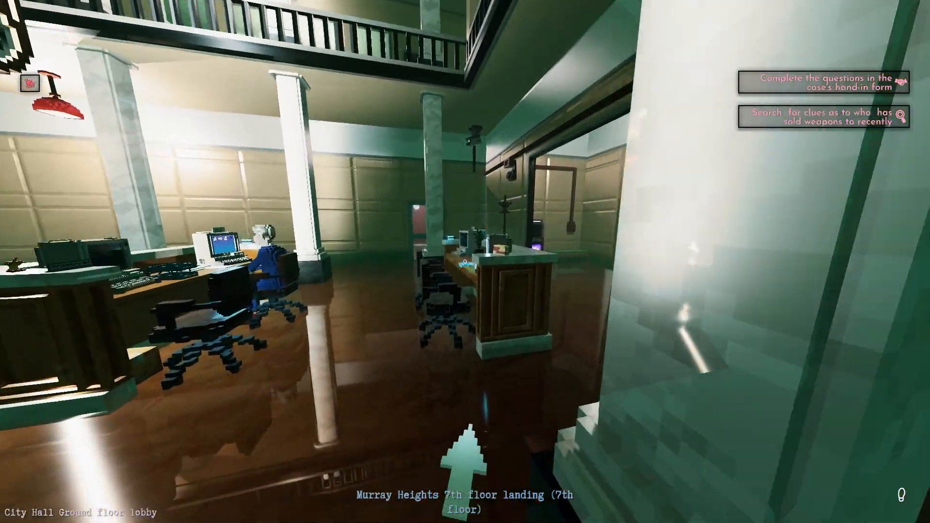
mouse_move(465, 261)
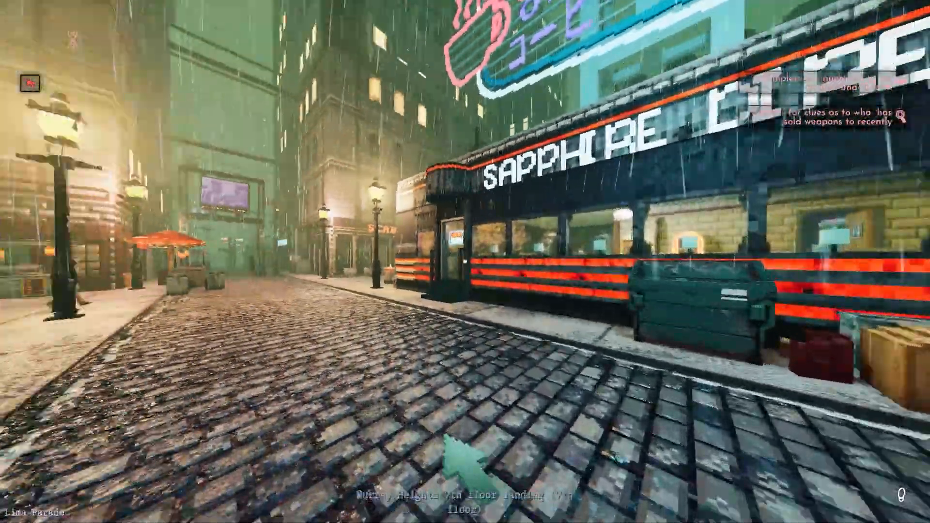
mouse_move(465, 262)
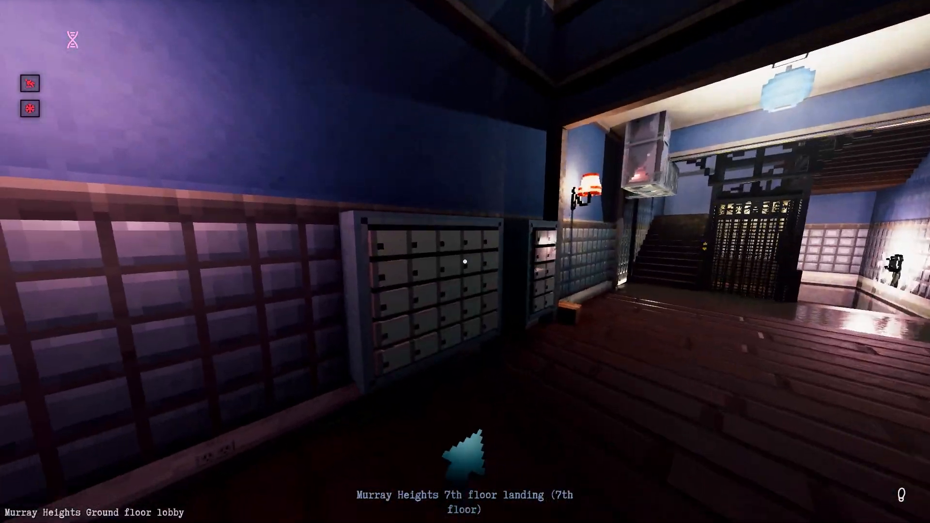
mouse_move(466, 262)
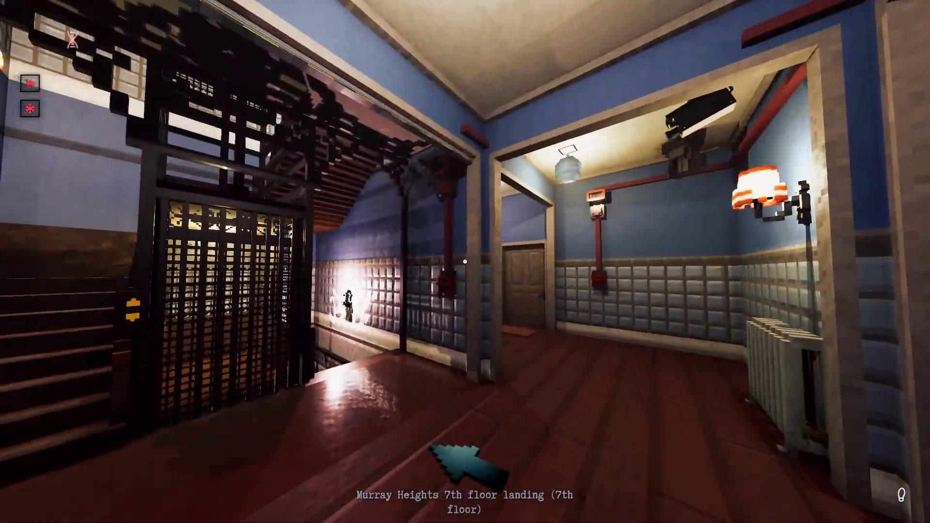
mouse_move(465, 262)
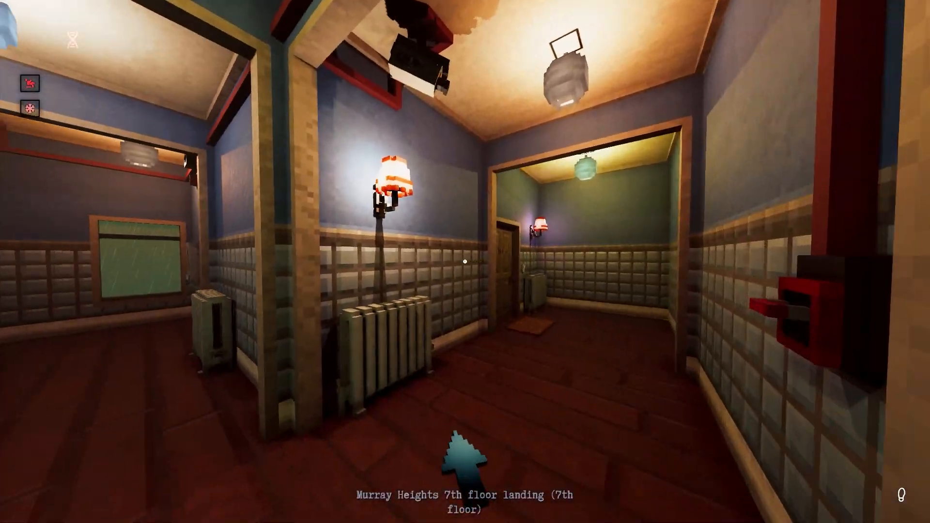
mouse_move(465, 262)
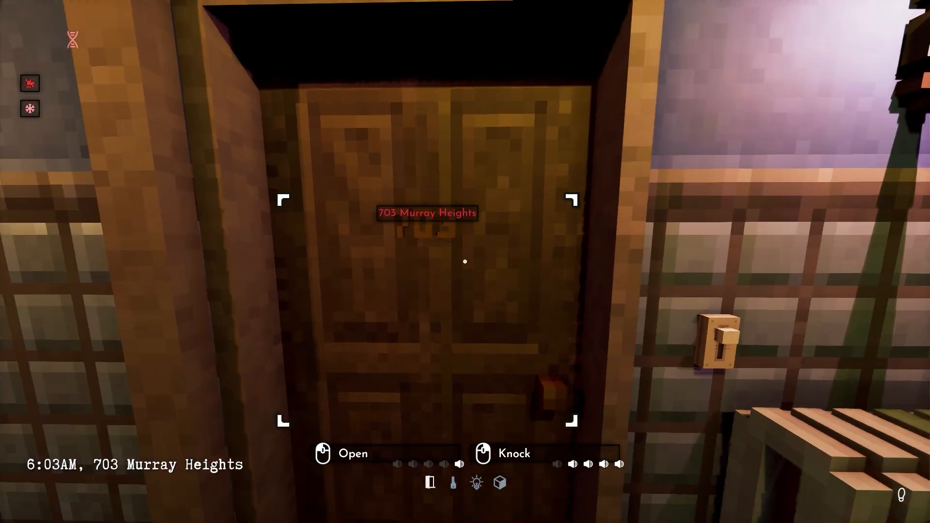
Knock twice on door 703, then open it into the dark apartment.
left_click(507, 453)
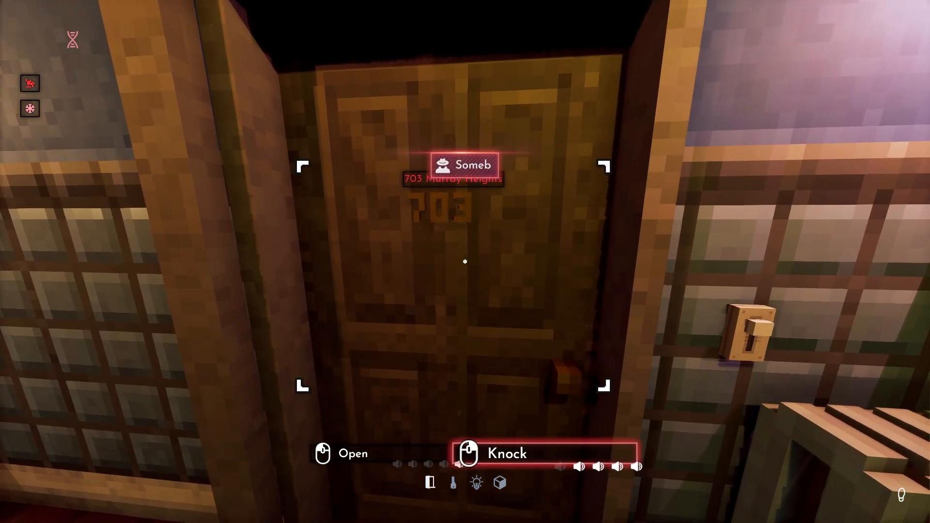
left_click(507, 453)
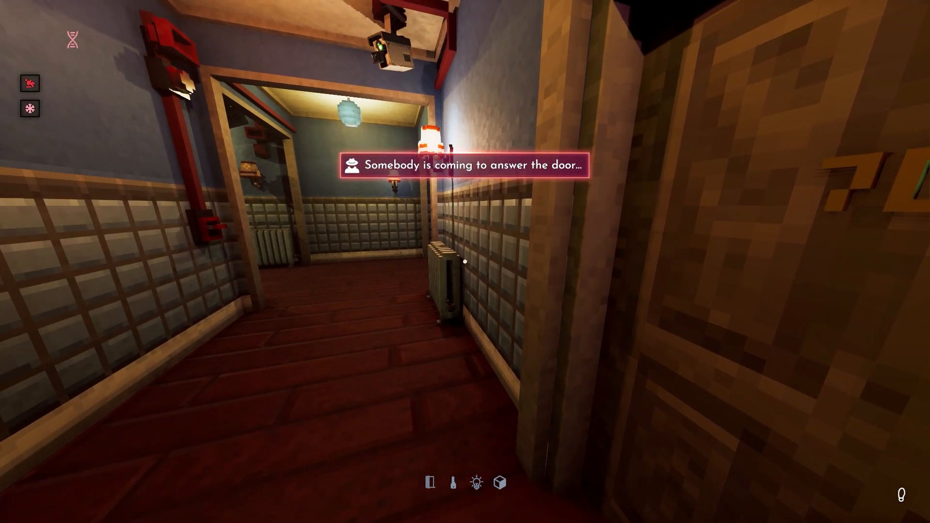
mouse_move(465, 262)
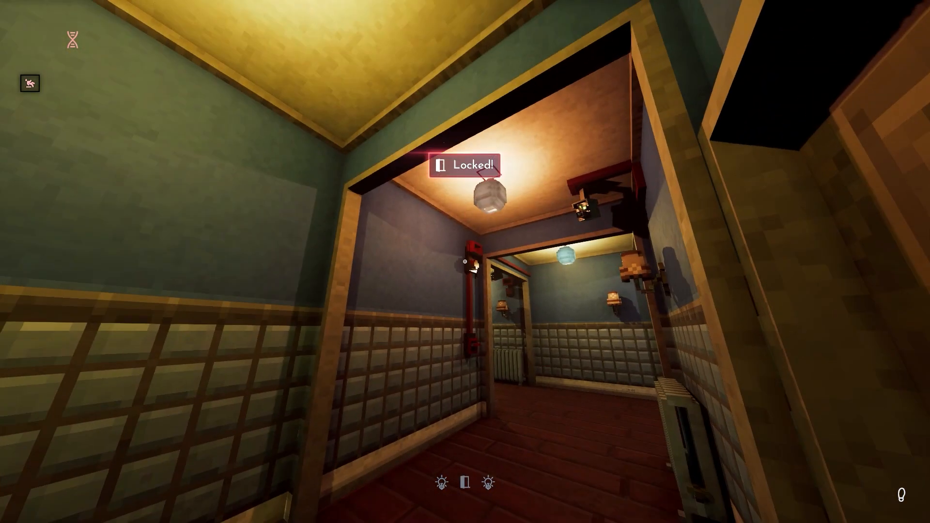
mouse_move(465, 261)
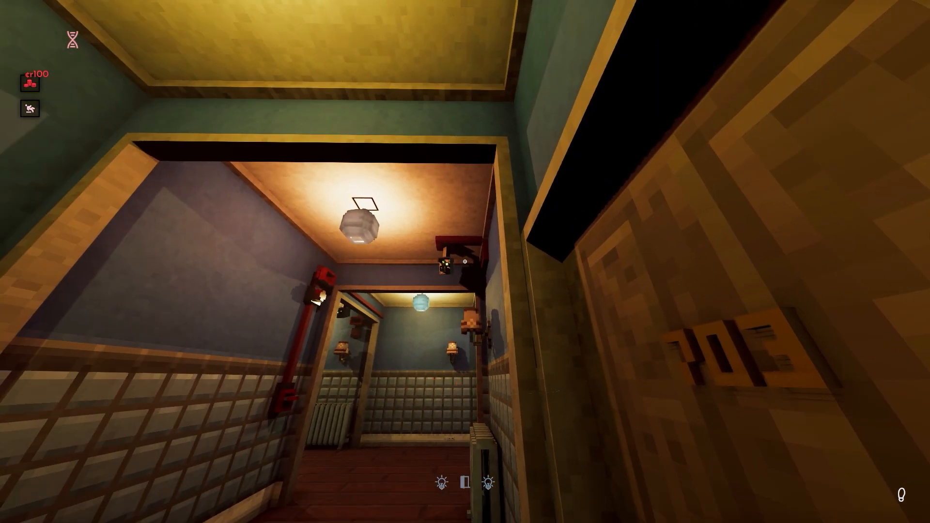
mouse_move(465, 262)
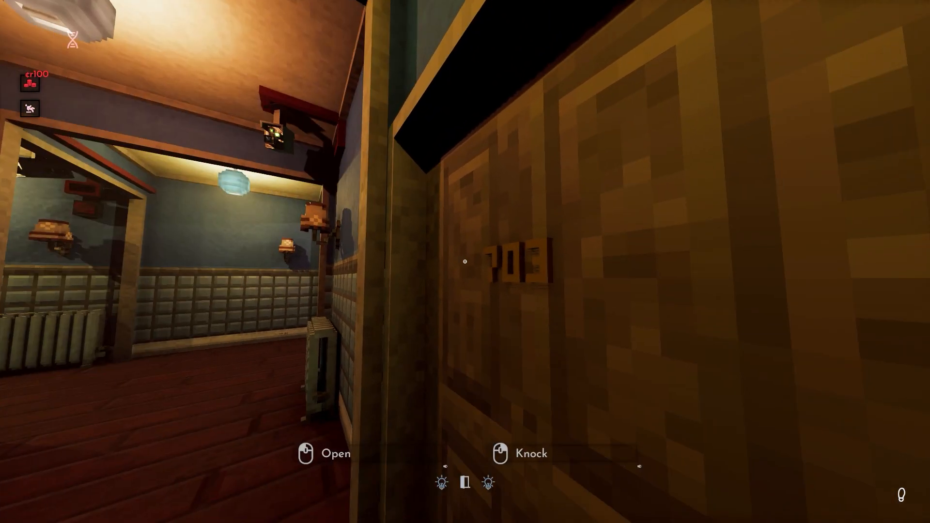
left_click(305, 454)
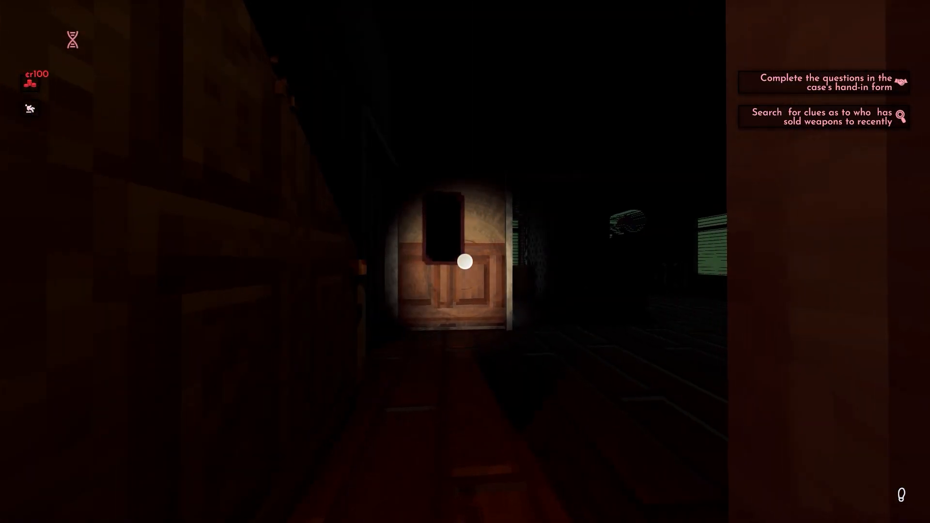
Scan apartment 703's door with the print scanner and inspect the Type B fingerprint.
key("w")
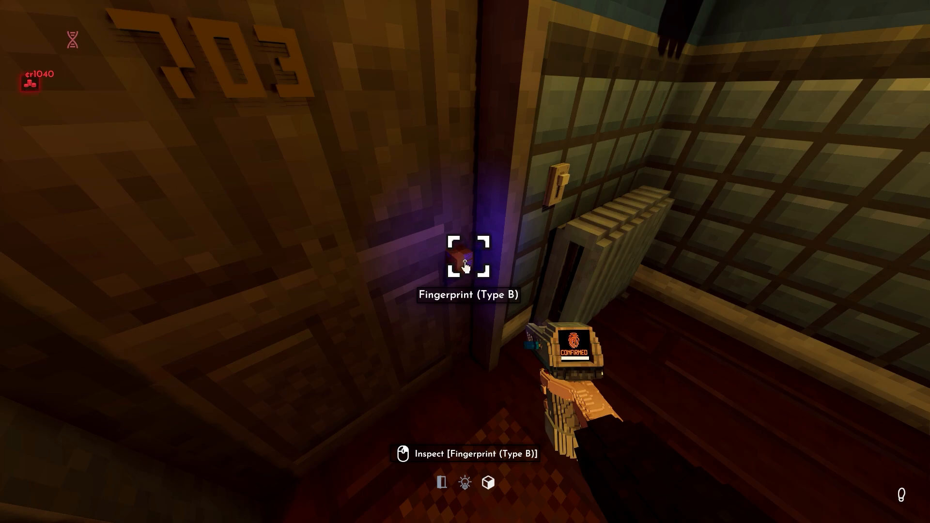
left_click(468, 259)
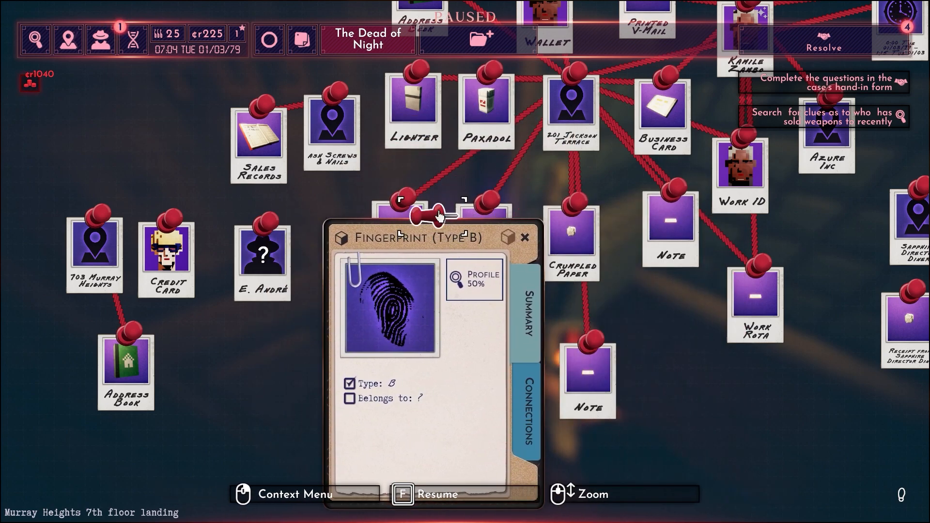
Pin the Type B fingerprint card onto the case board beside the other evidence.
left_click(524, 238)
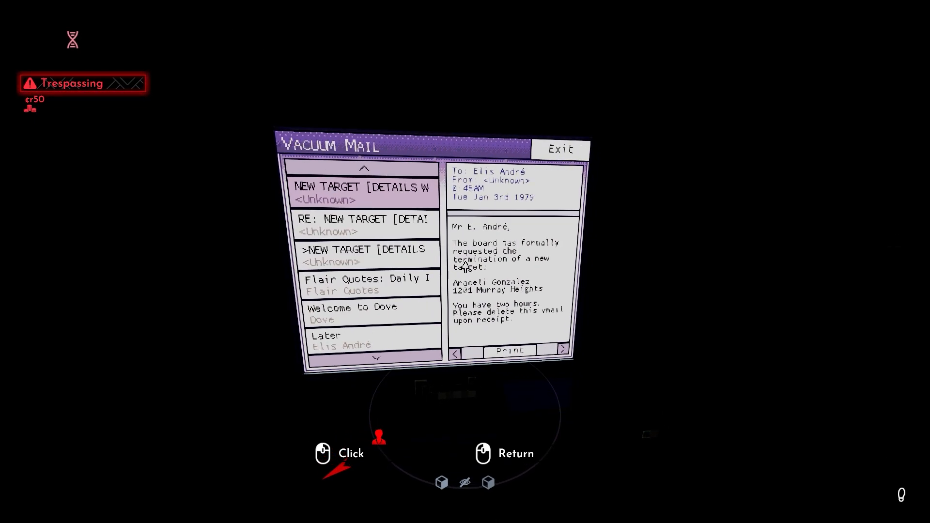
Read the NEW TARGET V-Mail and its RE: NEW TARGET reply about SyncDisk payment.
left_click(362, 225)
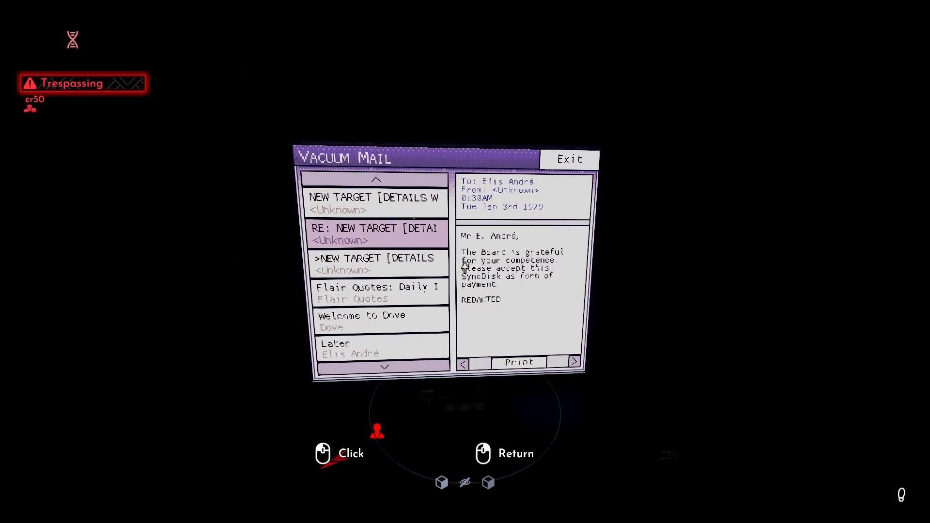
left_click(375, 263)
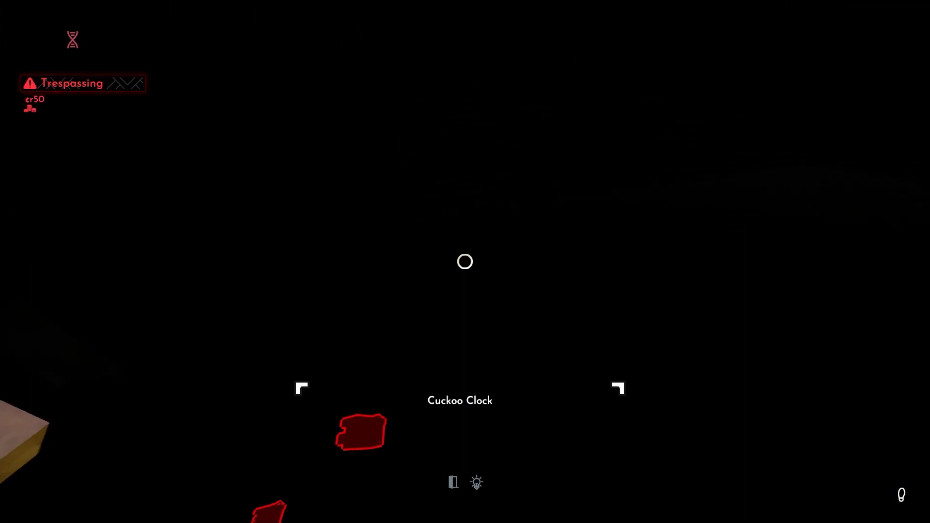
mouse_move(464, 262)
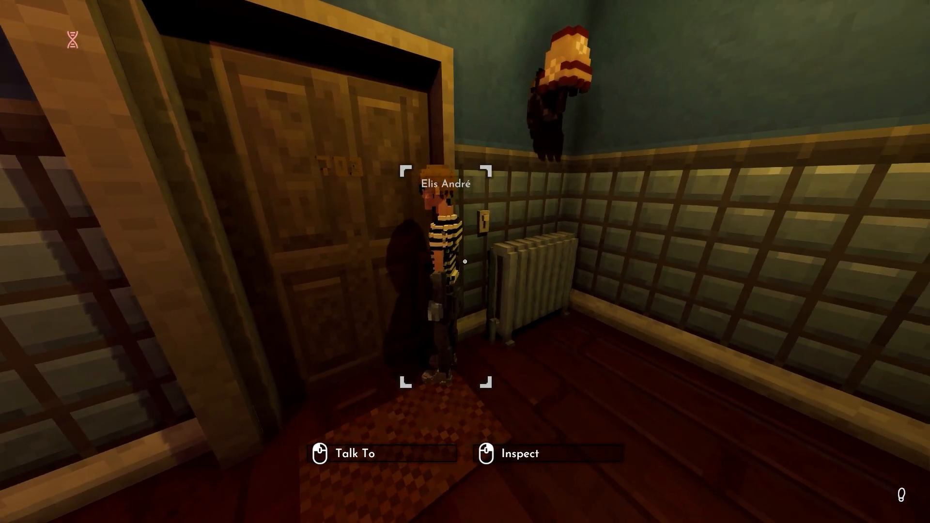
mouse_move(465, 261)
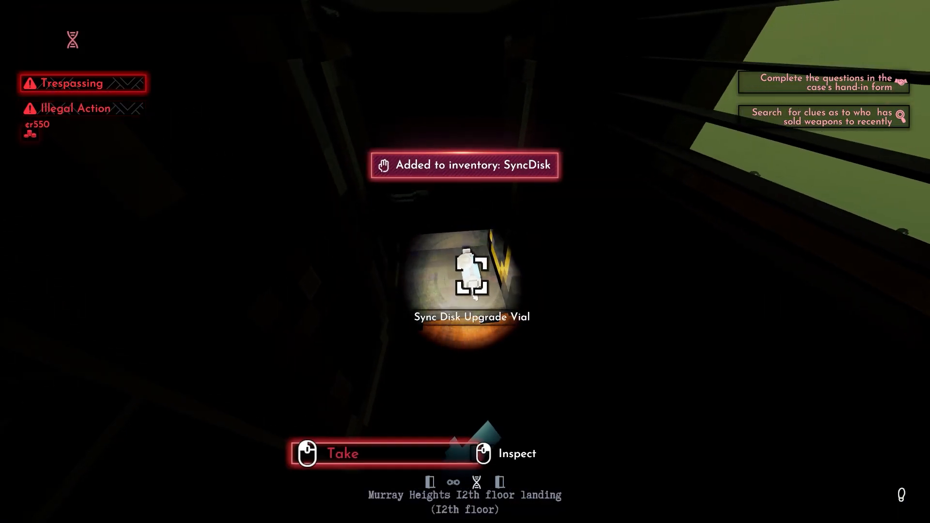
Check the inventory for the SyncDisk and Upgrade Vial, with ¢r550 in pending fines.
key("tab")
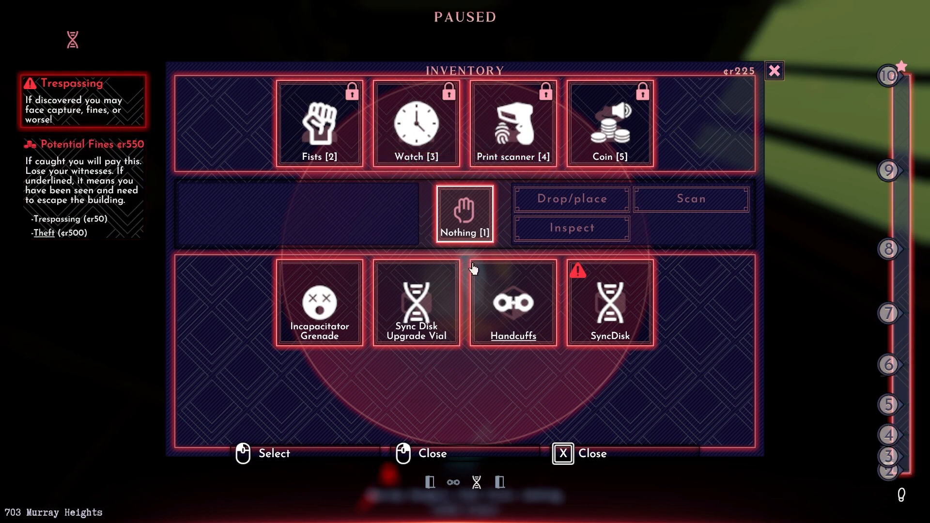
mouse_move(481, 268)
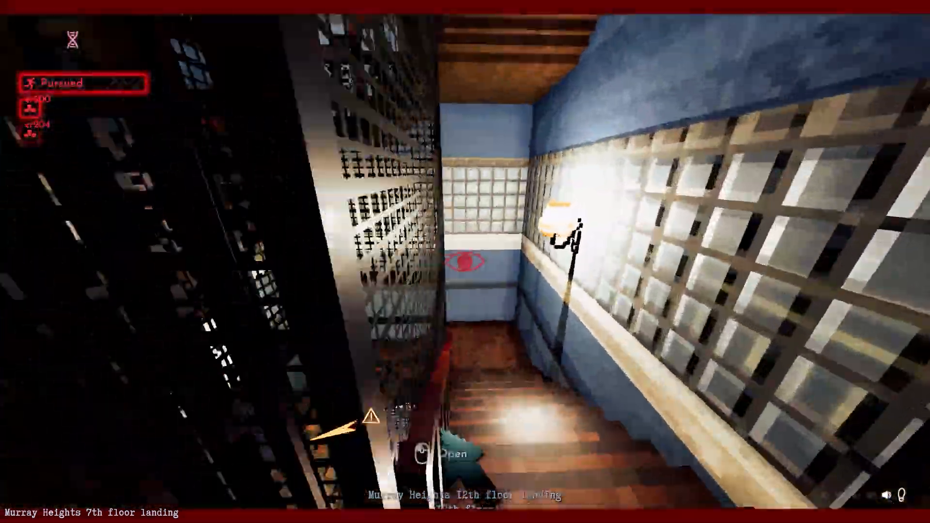
mouse_move(465, 261)
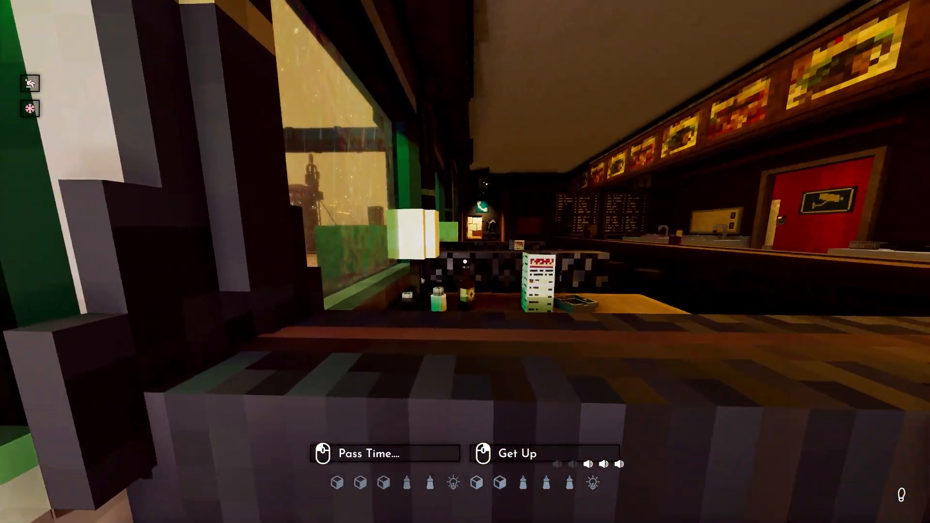
mouse_move(465, 261)
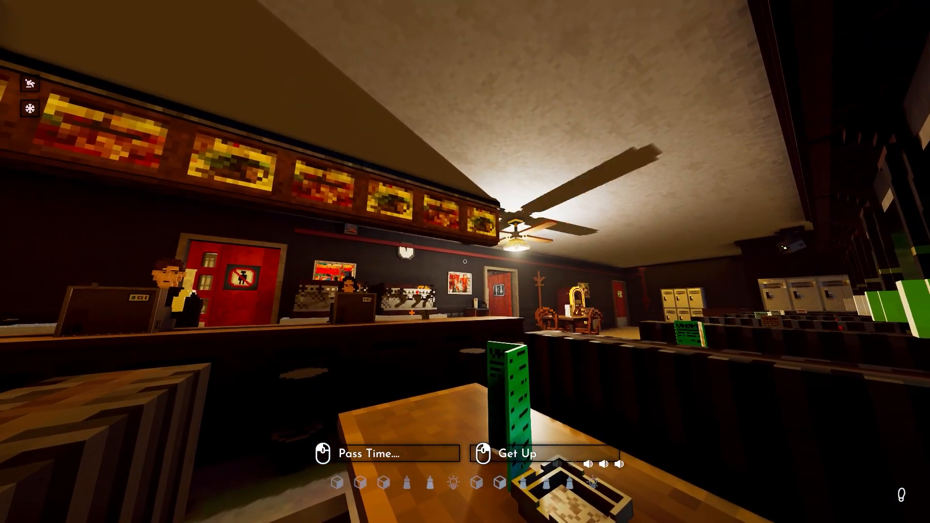
mouse_move(465, 262)
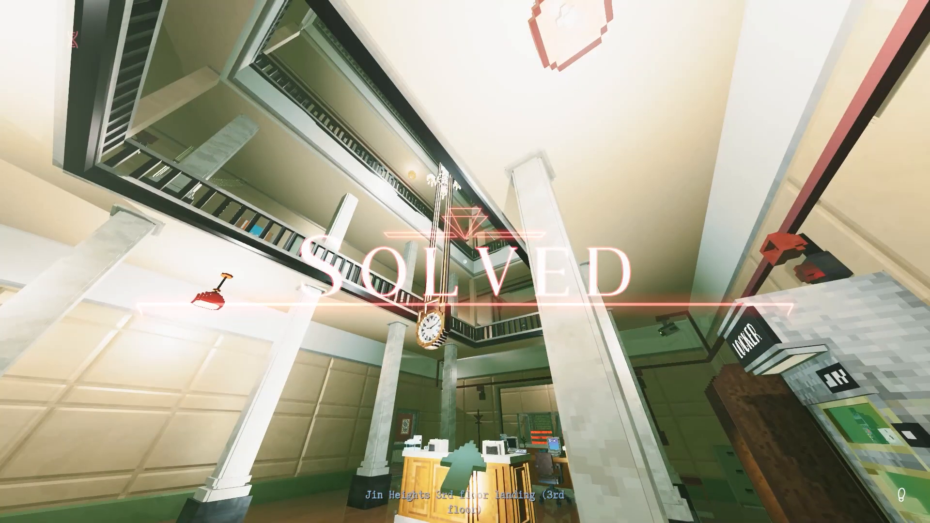
mouse_move(465, 261)
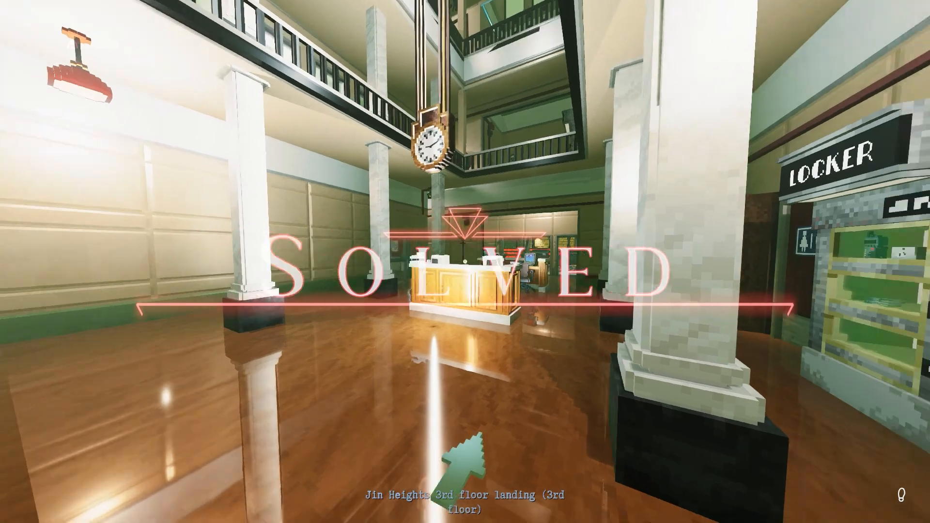